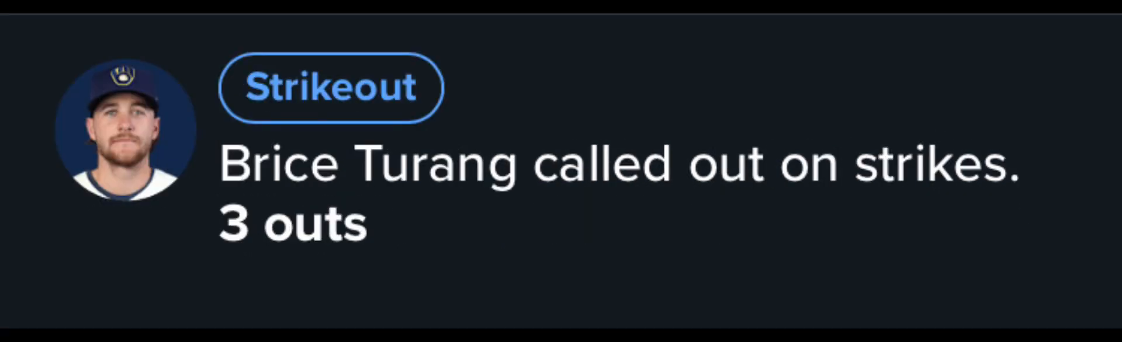
pyautogui.scroll(3)
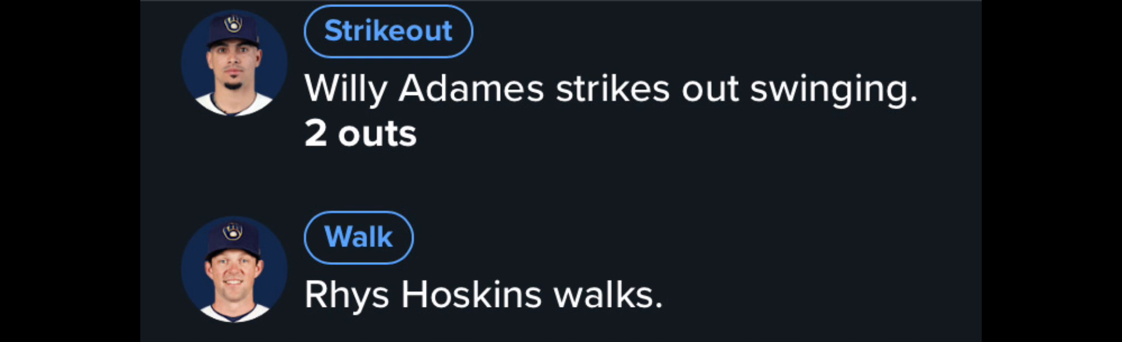